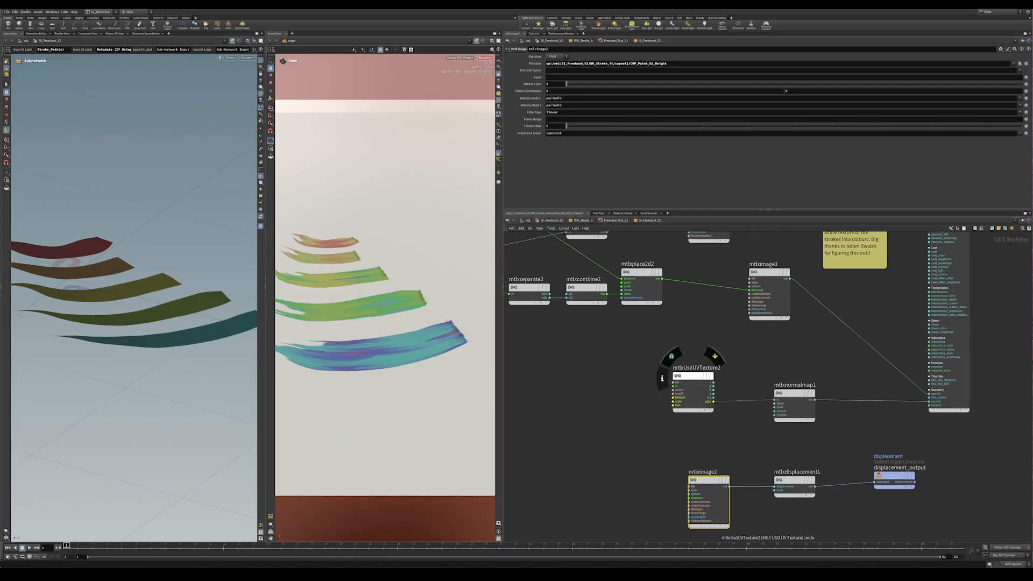
- Leave the MaterialX shader network and return to /obj showing the SI_Freehand_V2 subnetwork
left_click(693, 368)
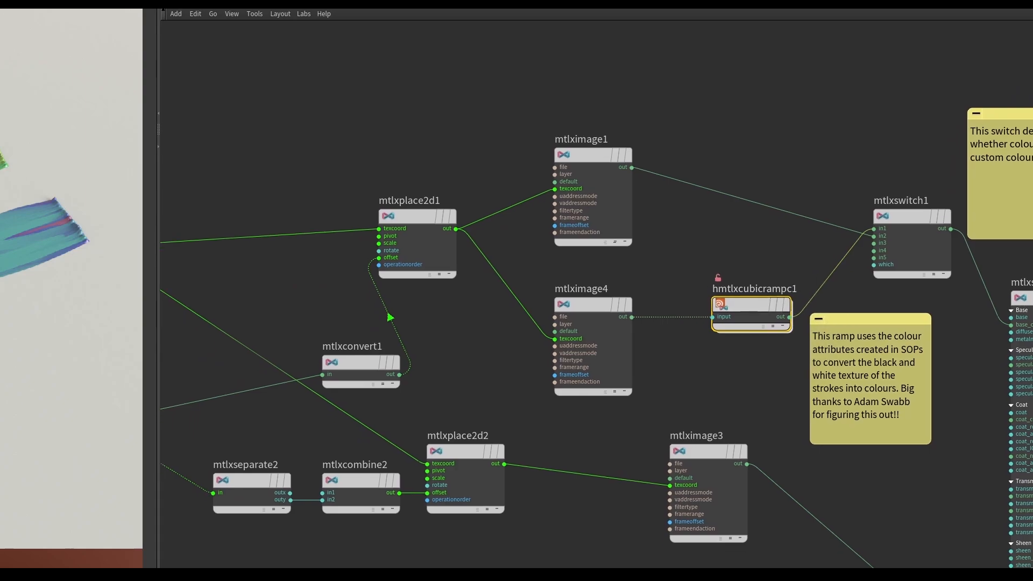
scroll("down", 3)
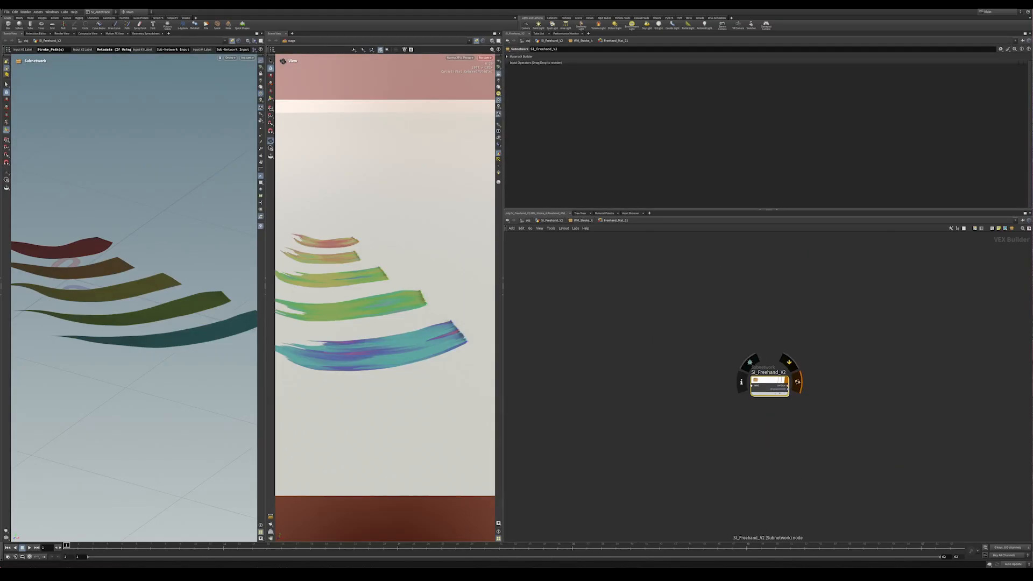
- Dive into SI_Freehand_V2 to reach the Copernicus texture-map network ending at the paint normal output
double_click(769, 372)
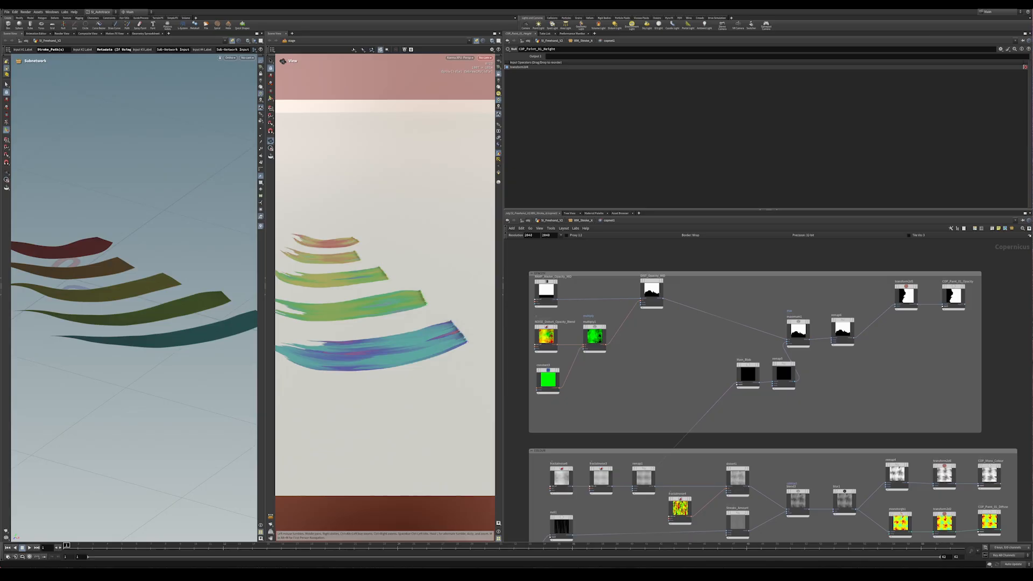
left_click(951, 298)
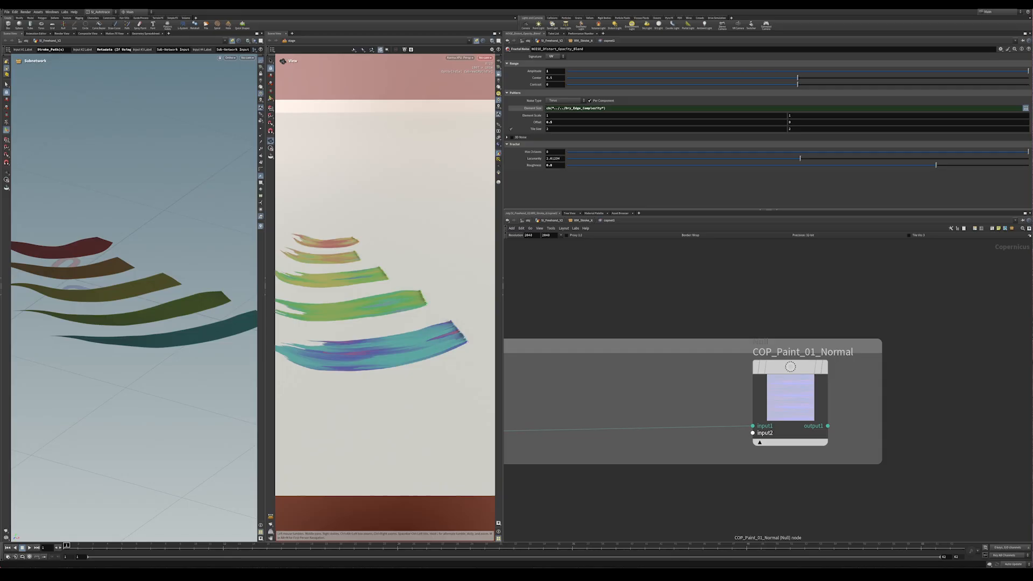
- Select the noise node to show its fractal settings near the COP_Paint_01_Normal output
left_click(790, 403)
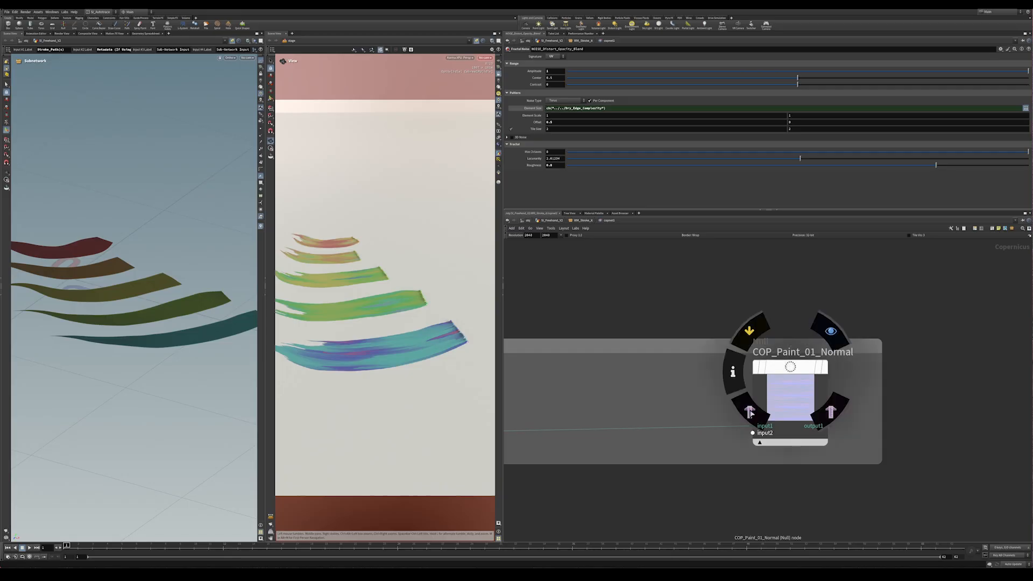